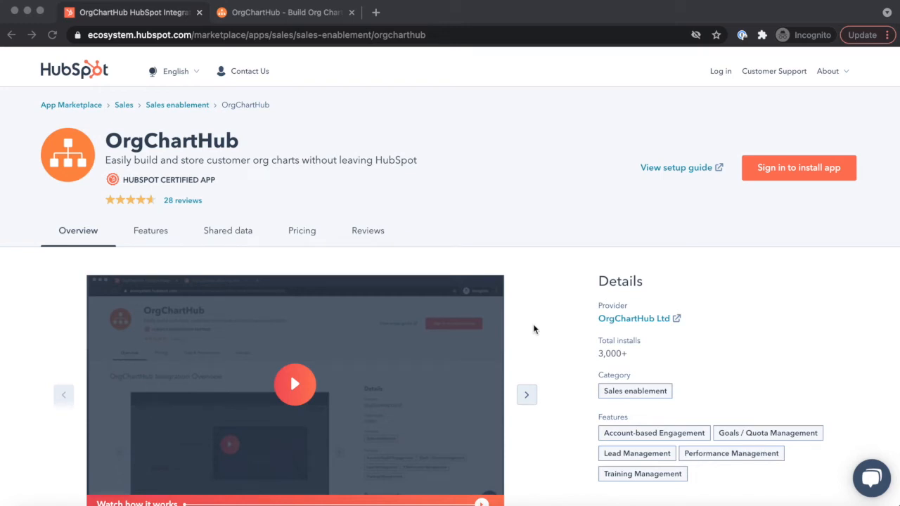
{"action": "mouse_move", "coordinate": [798, 174]}
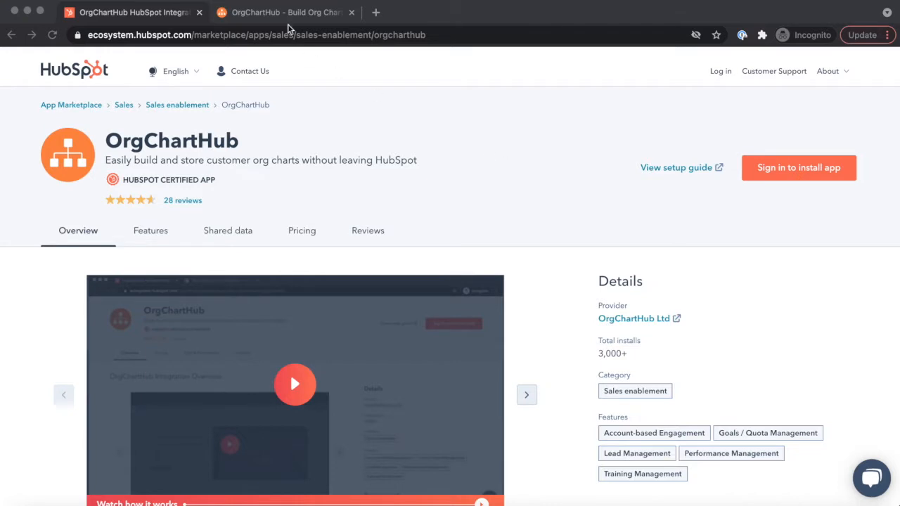
- Scroll to the OrgChart card and open the Beyond Visual 364 org chart in its own tab
{"action": "left_click", "coordinate": [285, 12]}
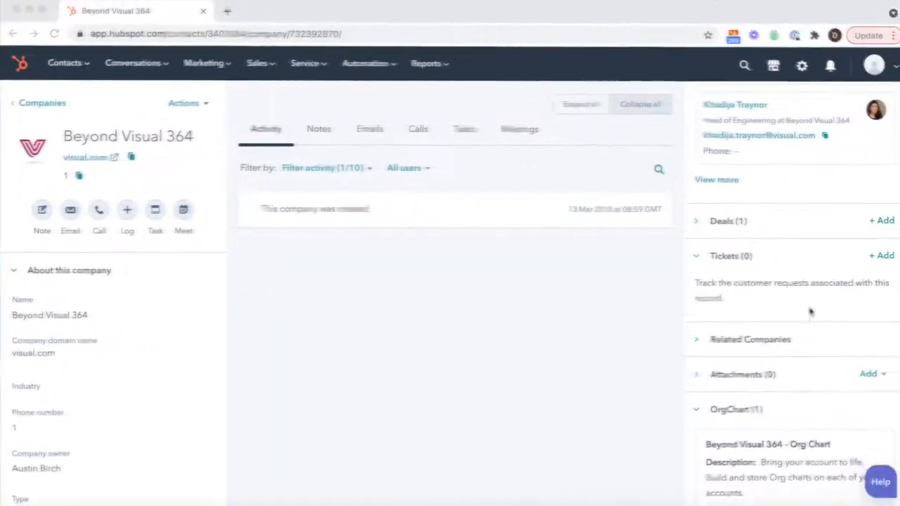
{"action": "scroll", "scroll_direction": "down", "scroll_amount": 3}
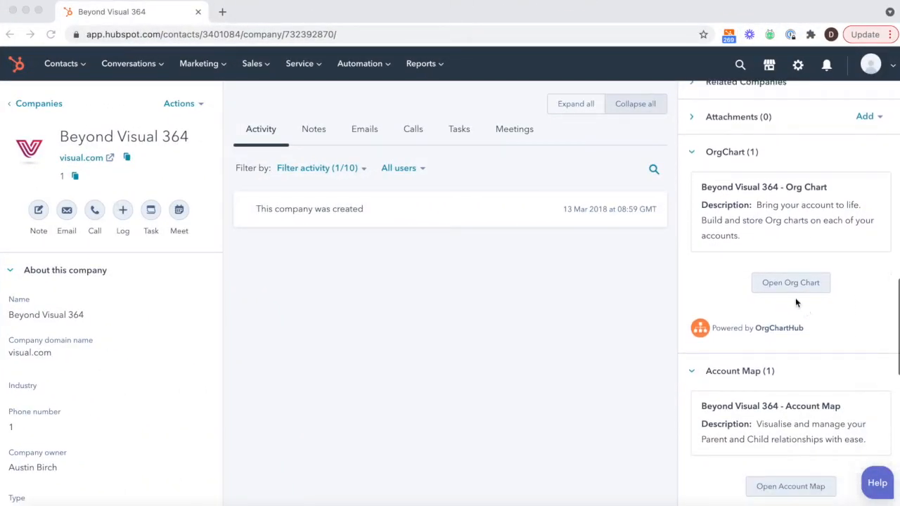
{"action": "mouse_move", "coordinate": [793, 281]}
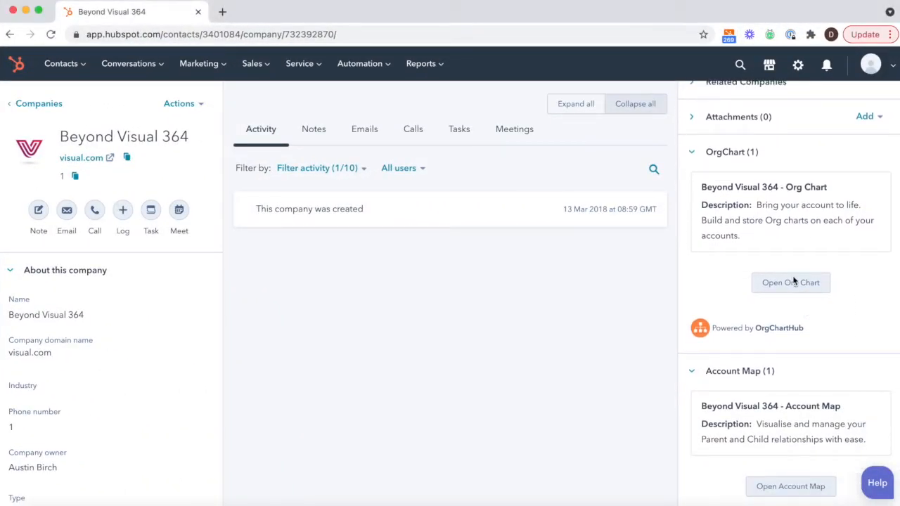
{"action": "left_click", "coordinate": [790, 282]}
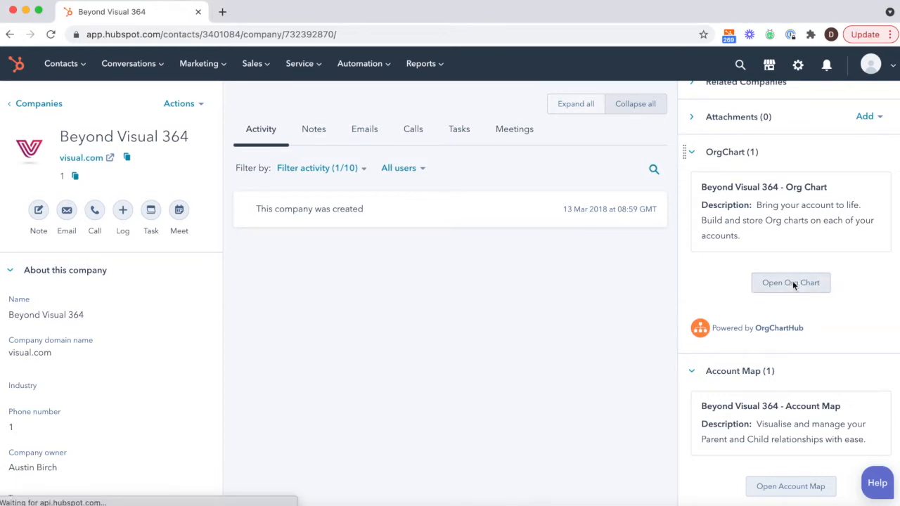
{"action": "left_click", "coordinate": [791, 283]}
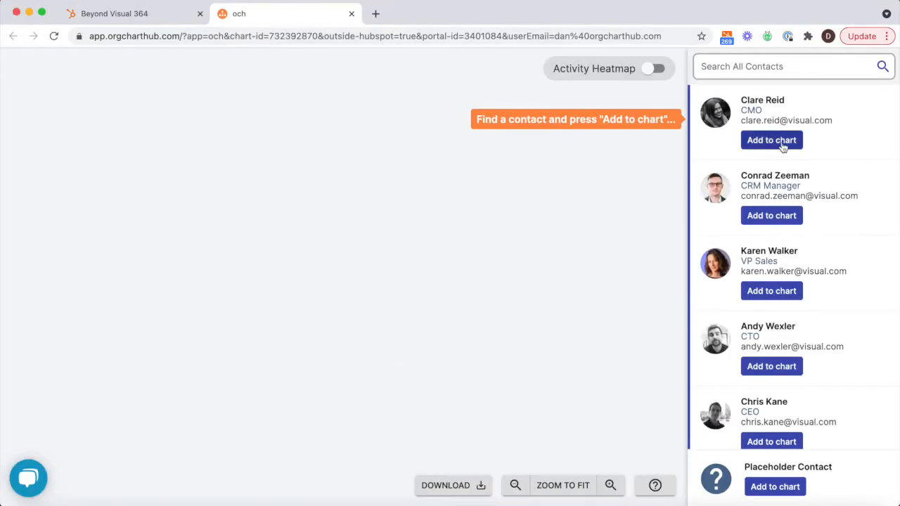
{"action": "left_click", "coordinate": [772, 140]}
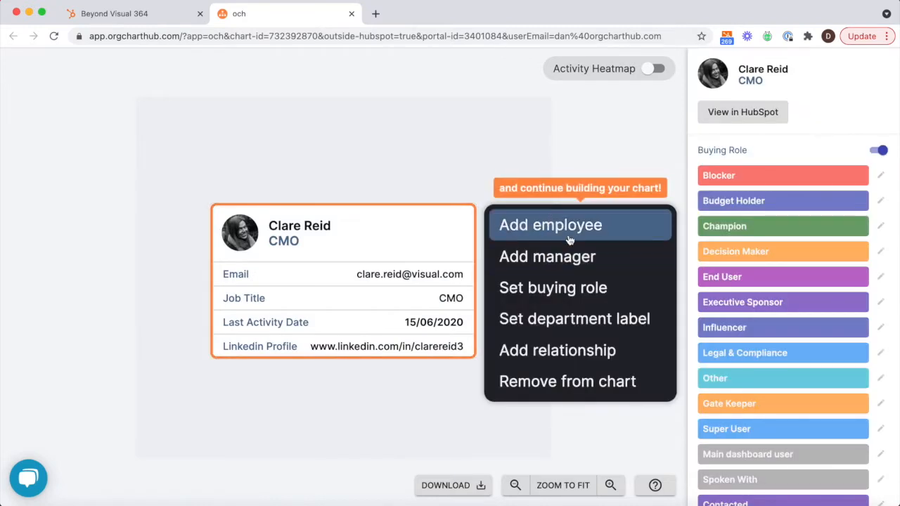
{"action": "left_click", "coordinate": [549, 225]}
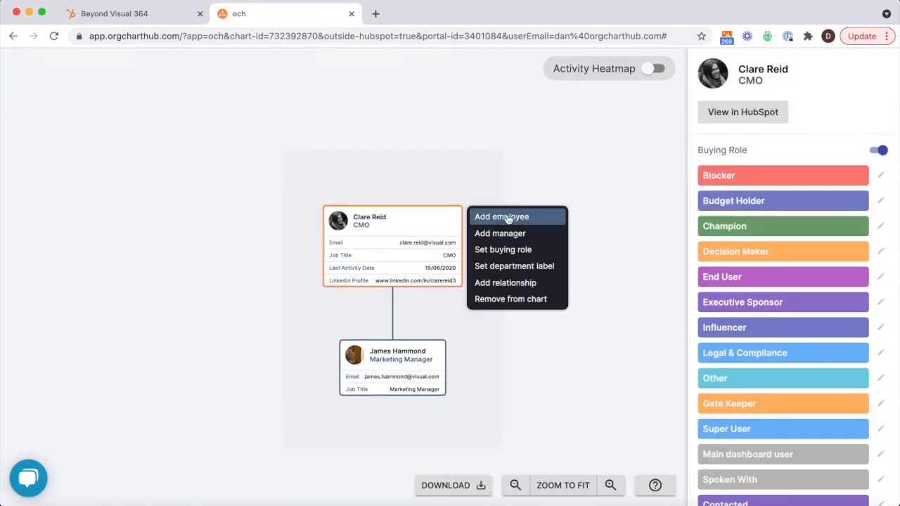
{"action": "left_click", "coordinate": [499, 233]}
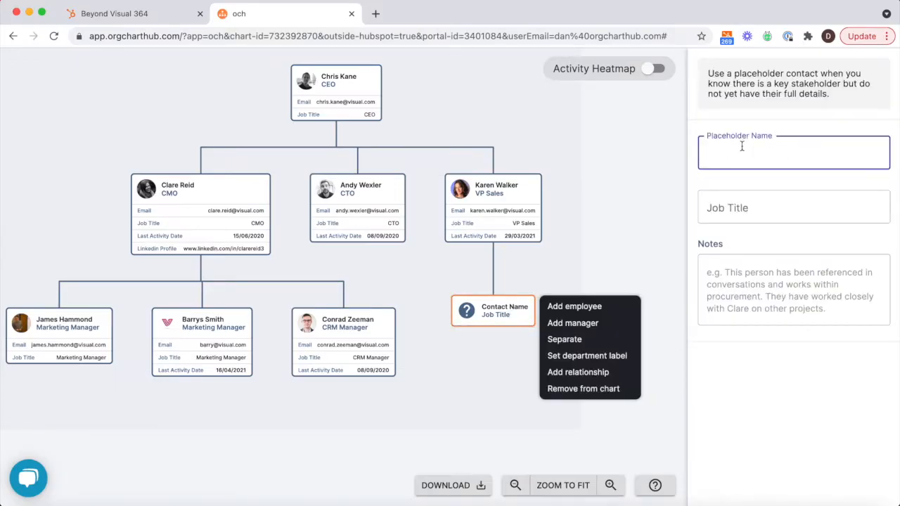
- Name Karen Walker's placeholder 'John'
{"action": "type", "text": "John"}
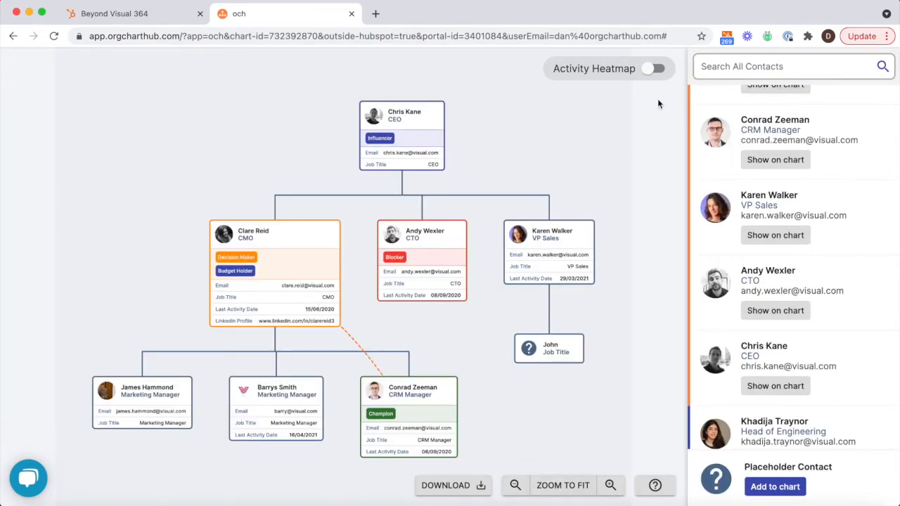
- Turn on the activity heatmap and narrow its period to 3 months, then back to 12
{"action": "left_click", "coordinate": [654, 68]}
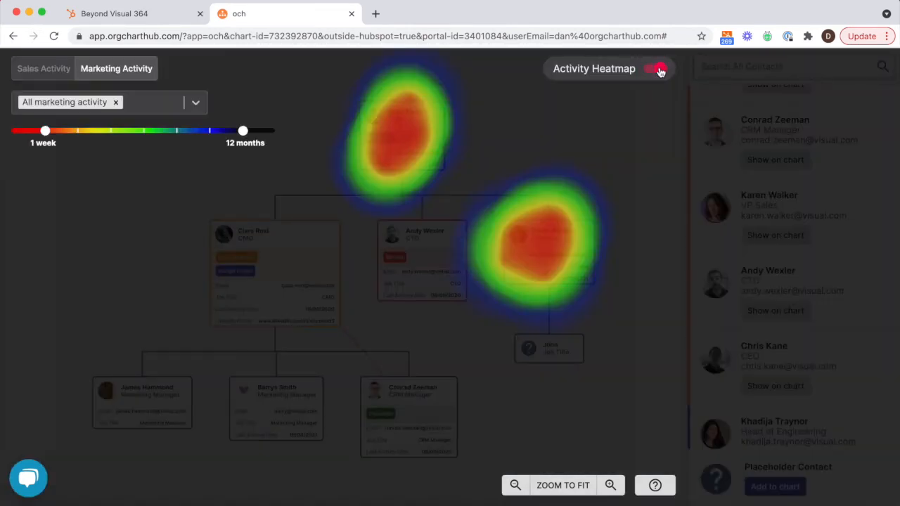
{"action": "left_click", "coordinate": [658, 68]}
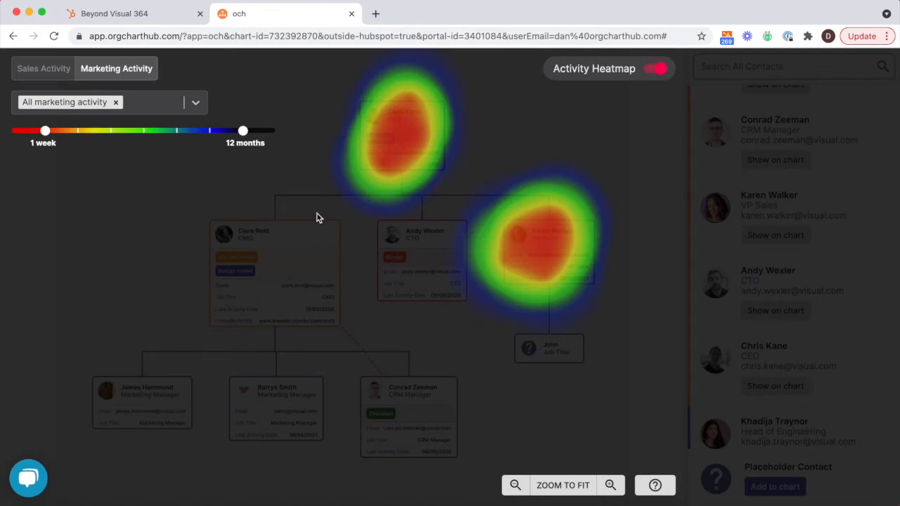
{"action": "left_click_drag", "start_coordinate": [243, 131], "coordinate": [178, 131]}
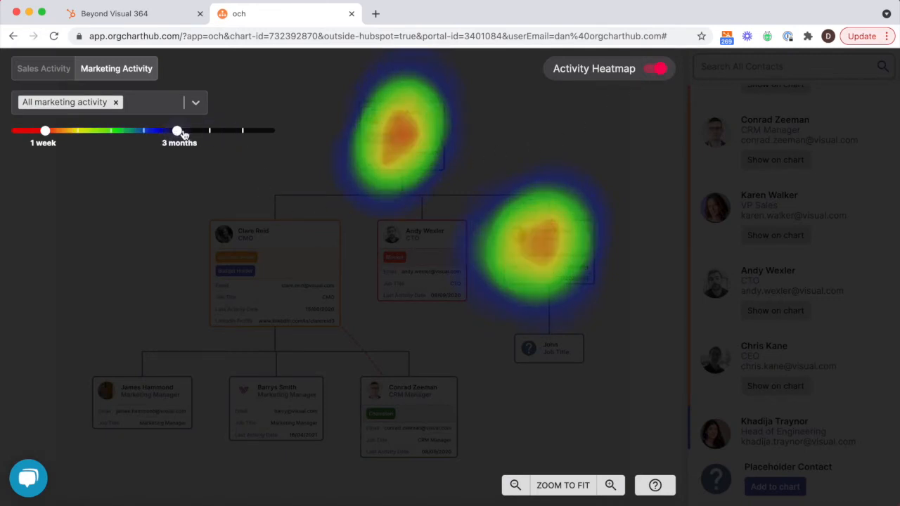
{"action": "left_click_drag", "start_coordinate": [178, 131], "coordinate": [243, 131]}
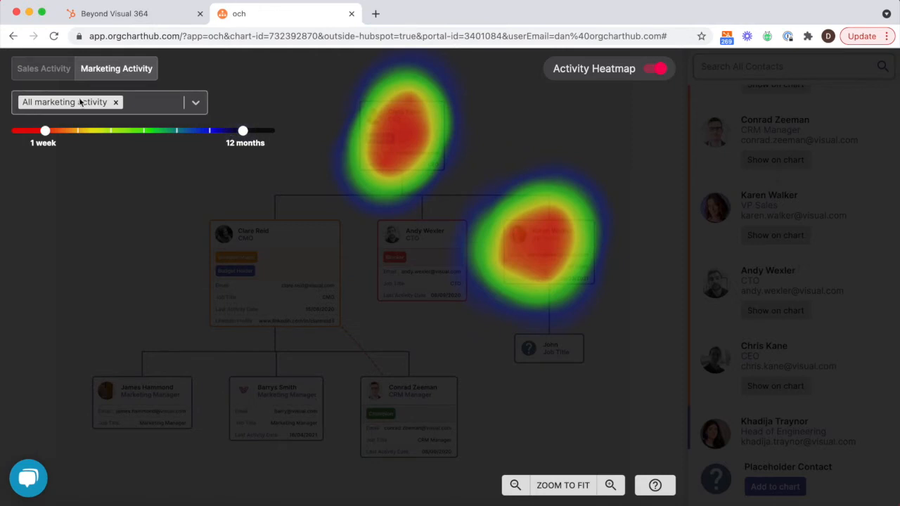
- Compare sales activity against marketing activity, then turn the heatmap off
{"action": "left_click", "coordinate": [43, 68]}
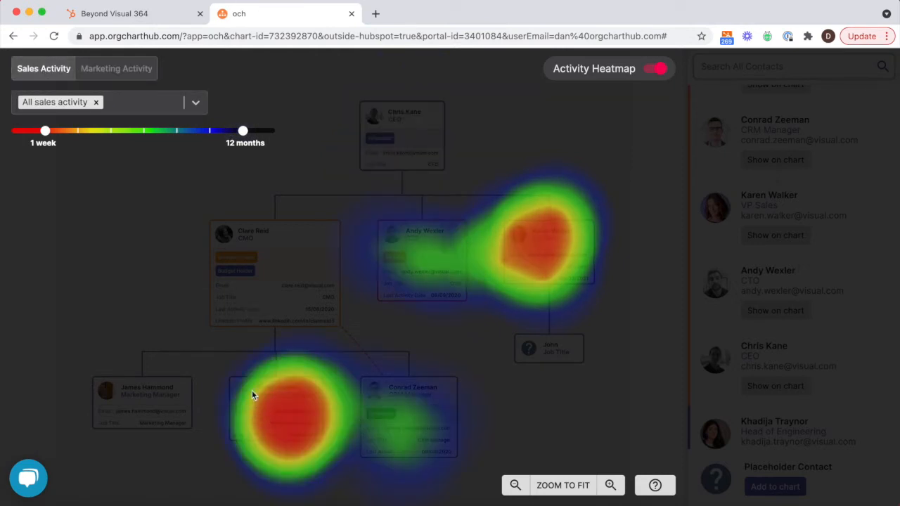
{"action": "mouse_move", "coordinate": [552, 232]}
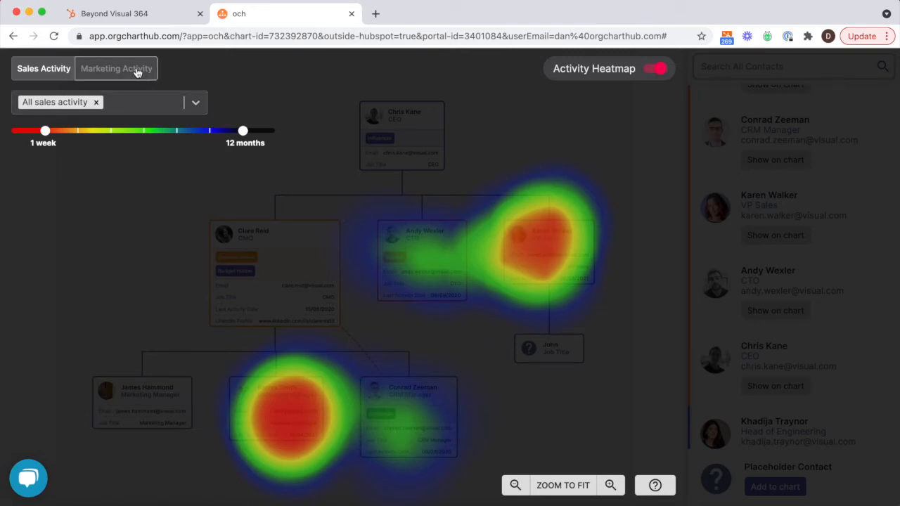
{"action": "left_click", "coordinate": [116, 68]}
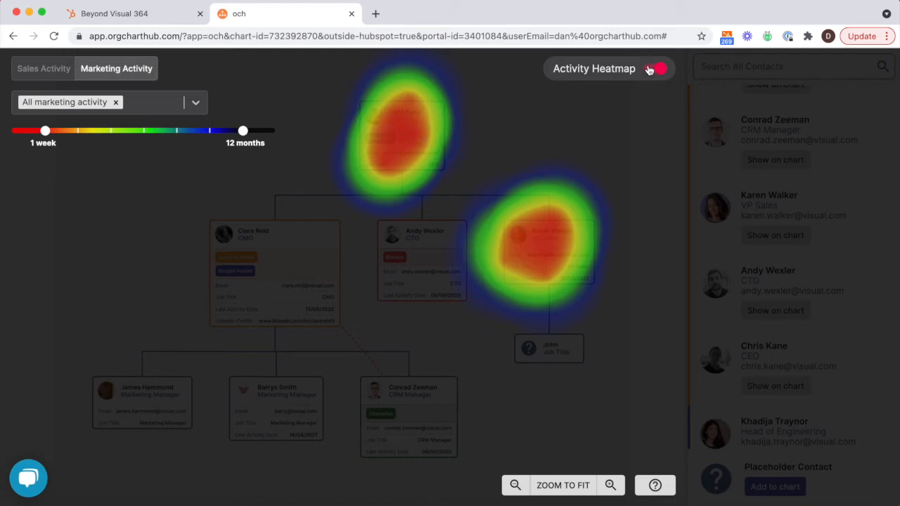
{"action": "left_click", "coordinate": [655, 68]}
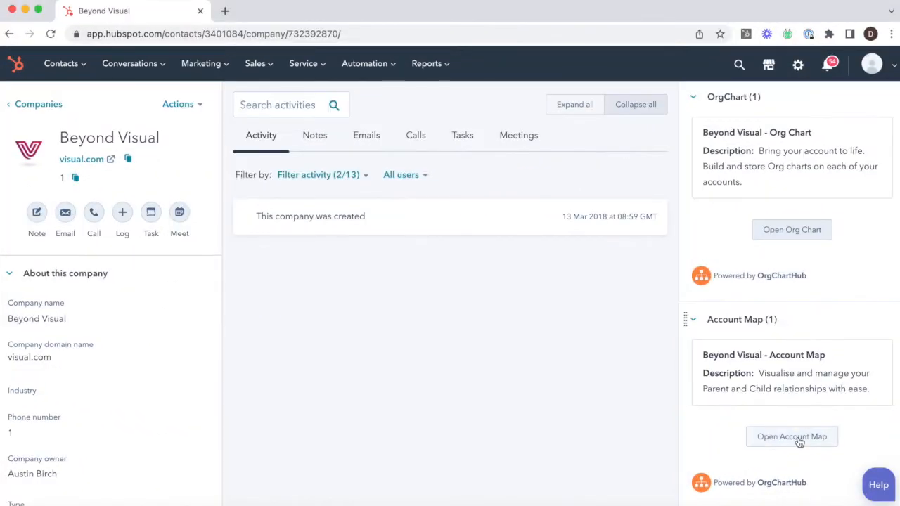
- Open the Beyond Visual account map and choose Add child company on the Beyond Visual card
{"action": "left_click", "coordinate": [792, 436]}
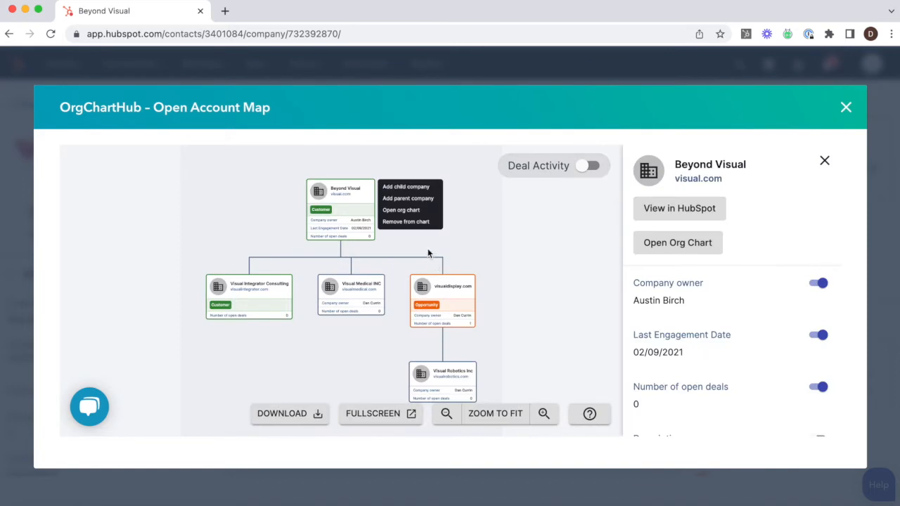
{"action": "mouse_move", "coordinate": [423, 227]}
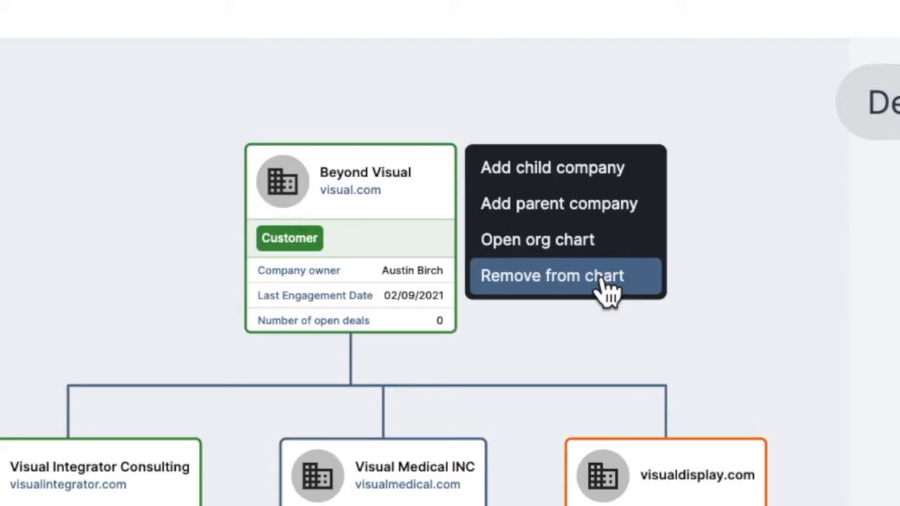
{"action": "mouse_move", "coordinate": [576, 176]}
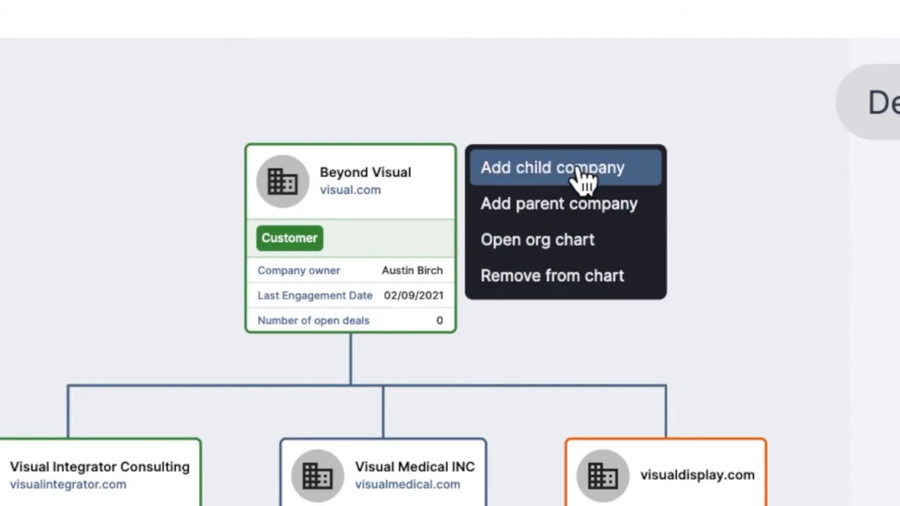
{"action": "left_click", "coordinate": [551, 167]}
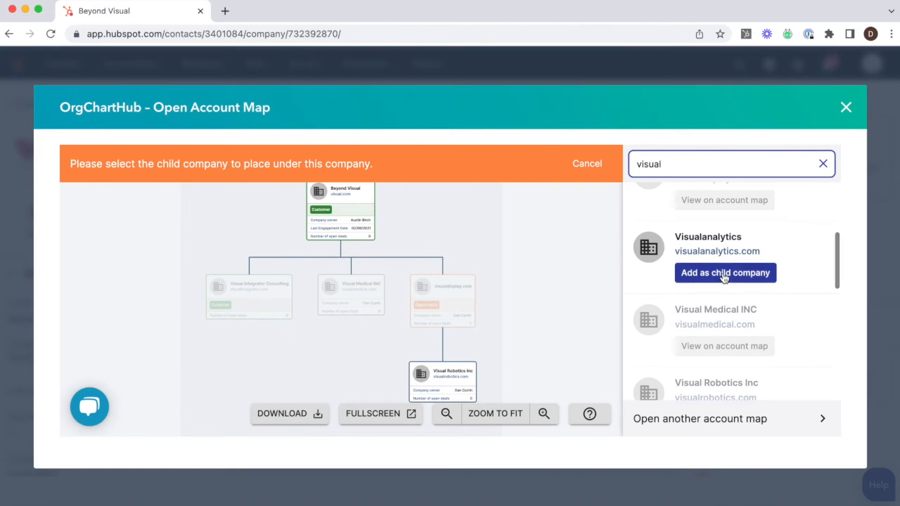
- Add Visualanalytics as a child company, enable Deal Activity, and show Closed Won Deals
{"action": "left_click", "coordinate": [725, 273]}
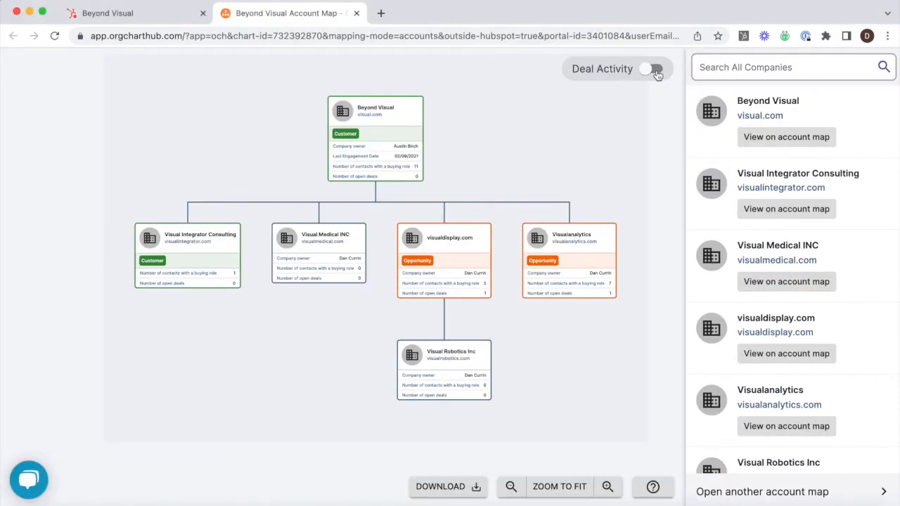
{"action": "left_click", "coordinate": [654, 68]}
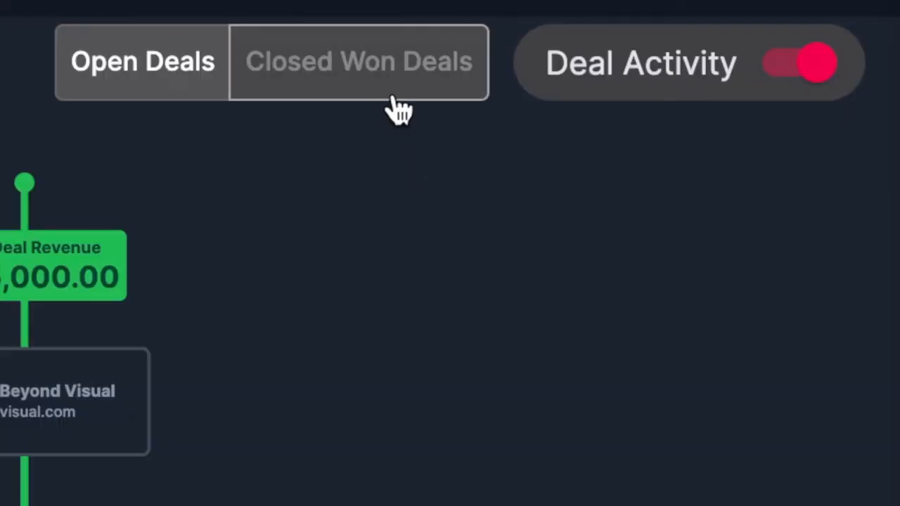
{"action": "left_click", "coordinate": [359, 61]}
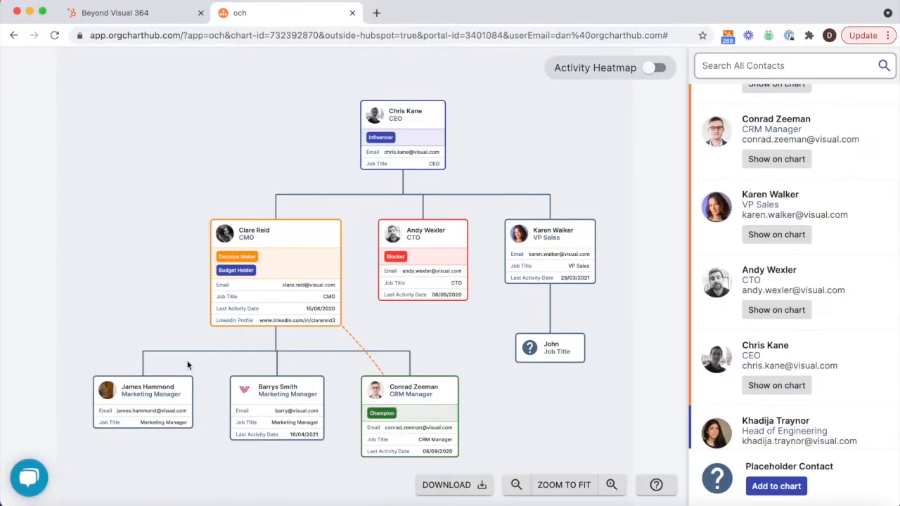
{"action": "left_click", "coordinate": [28, 478]}
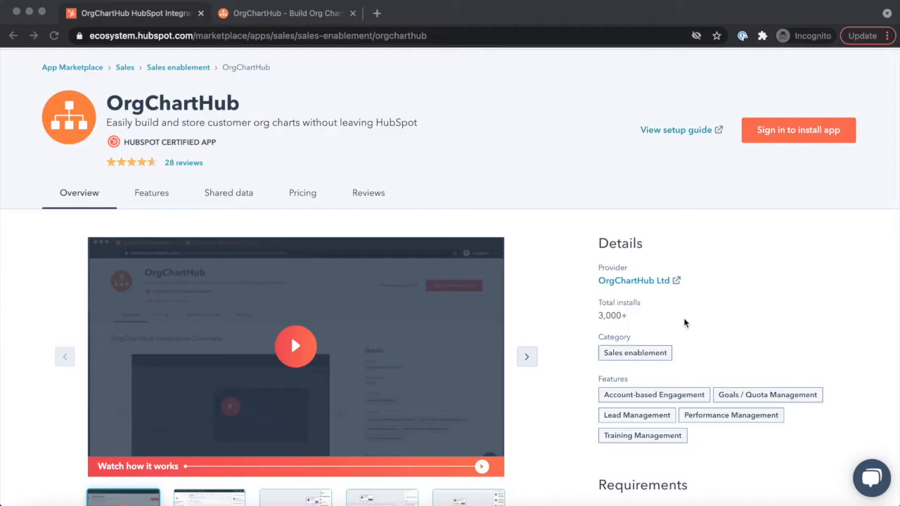
{"action": "mouse_move", "coordinate": [195, 168]}
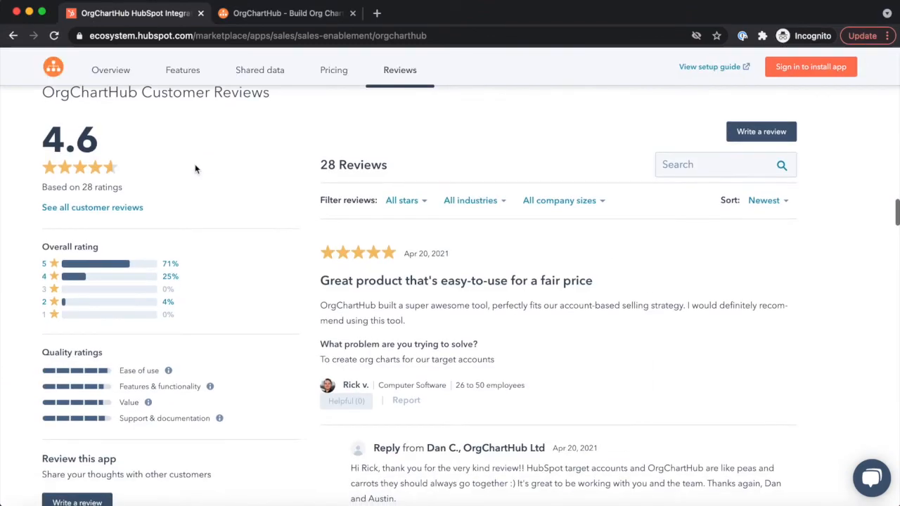
- Scroll through OrgChartHub's customer reviews, rated 4.6 from 28 ratings
{"action": "scroll", "scroll_direction": "down", "scroll_amount": 3}
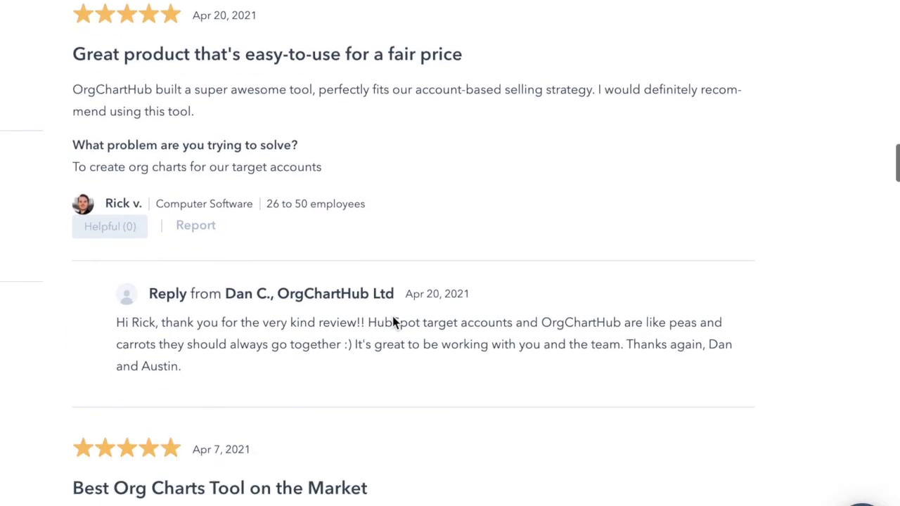
{"action": "scroll", "scroll_direction": "down", "scroll_amount": 3}
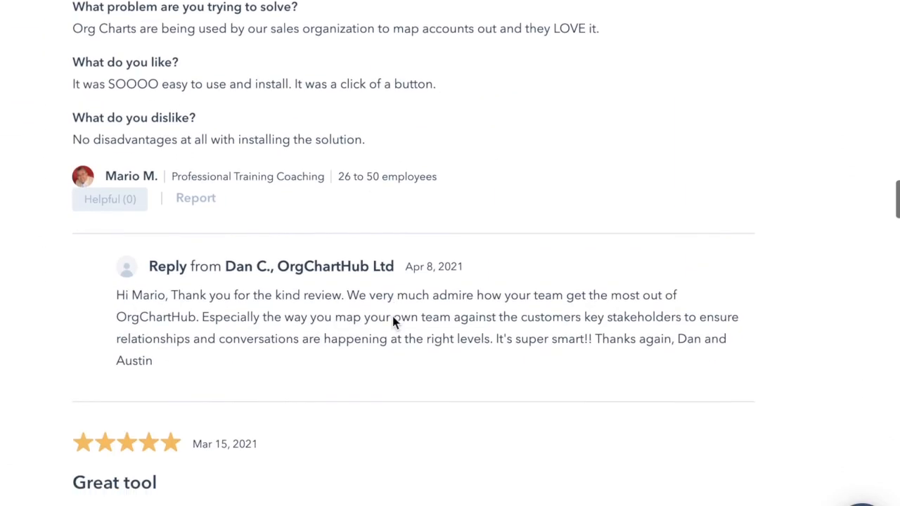
{"action": "scroll", "scroll_direction": "down", "scroll_amount": 3}
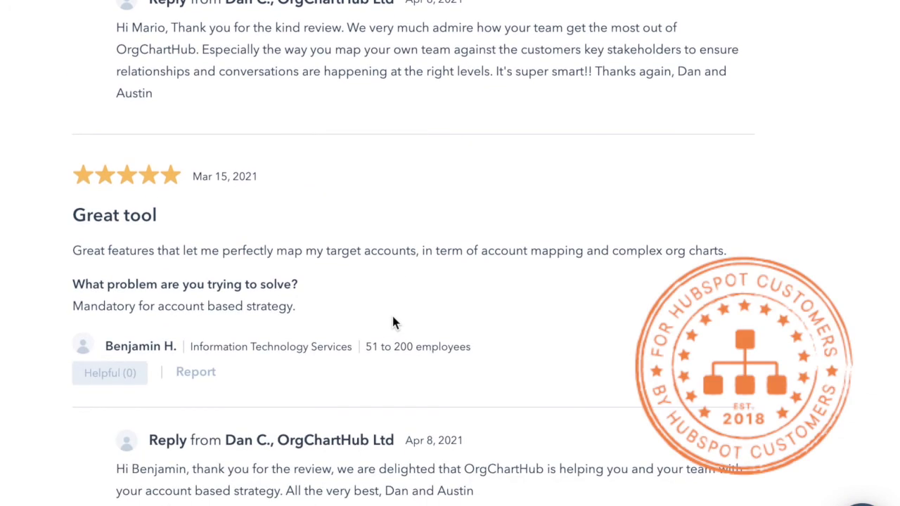